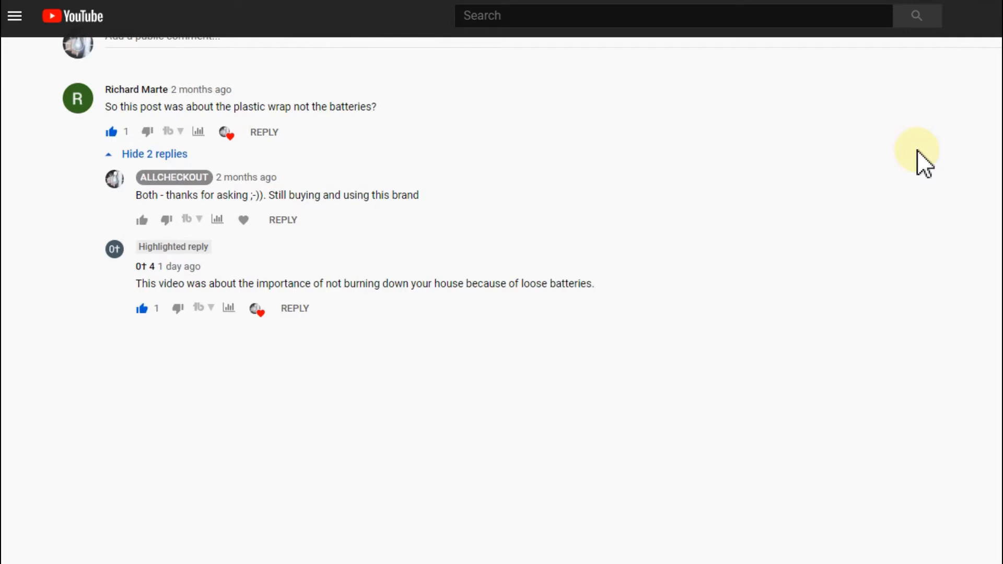
pyautogui.moveTo(674, 397)
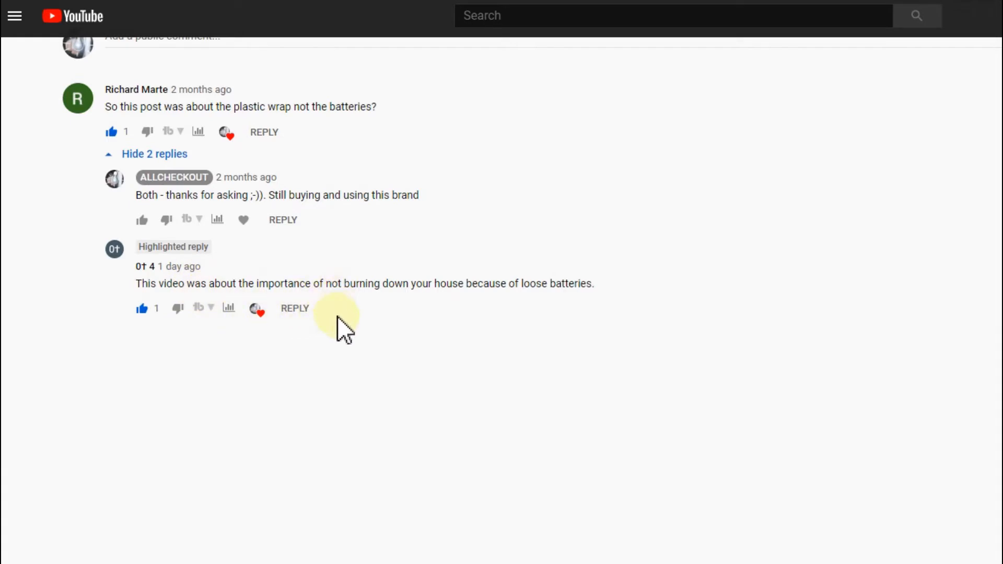
pyautogui.moveTo(611, 350)
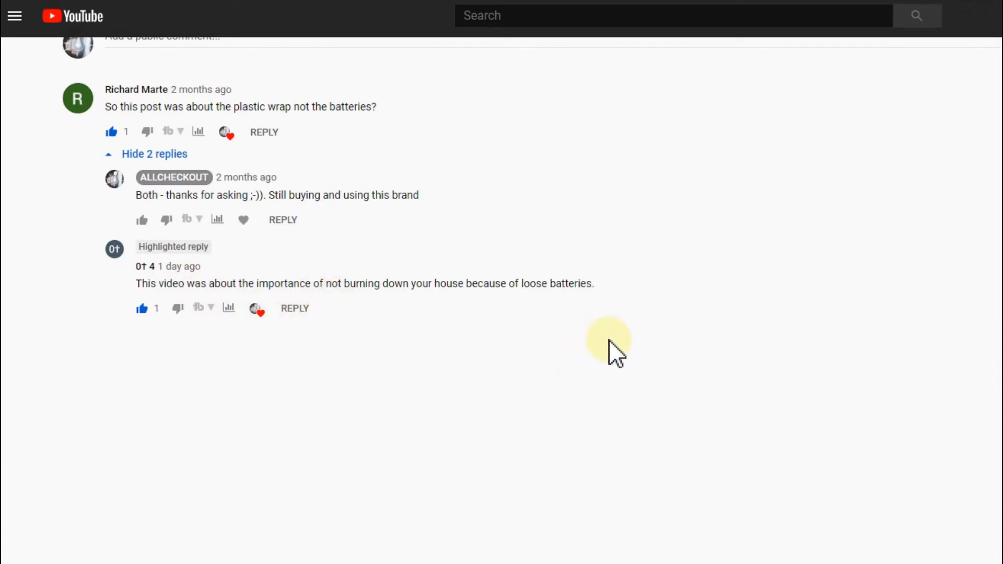
pyautogui.click(295, 307)
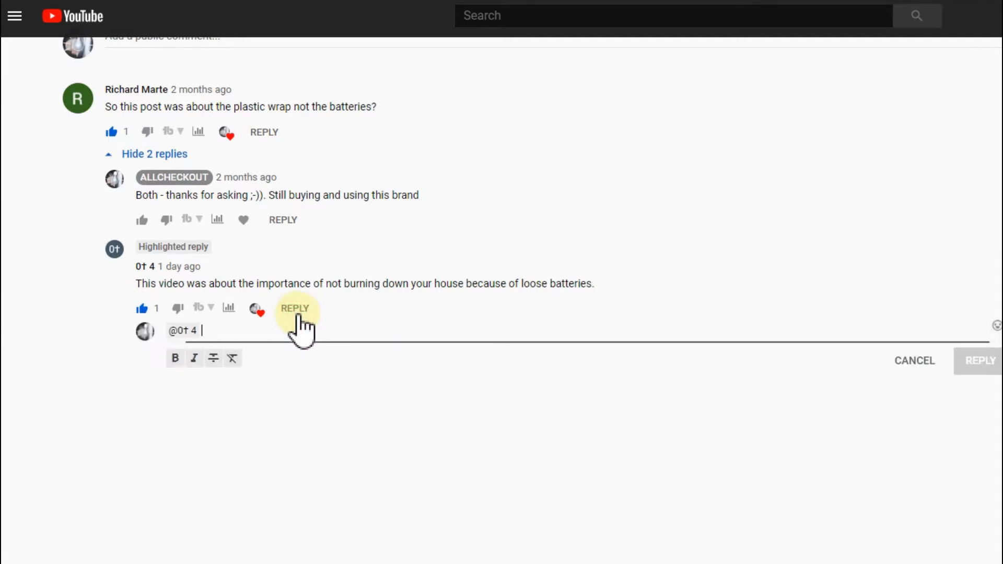
pyautogui.moveTo(255, 333)
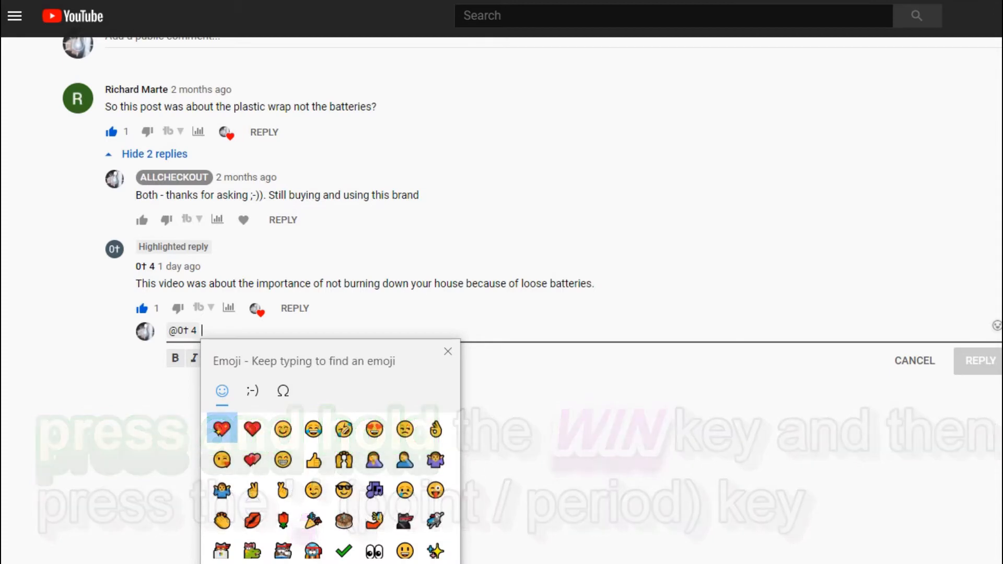
pyautogui.click(222, 431)
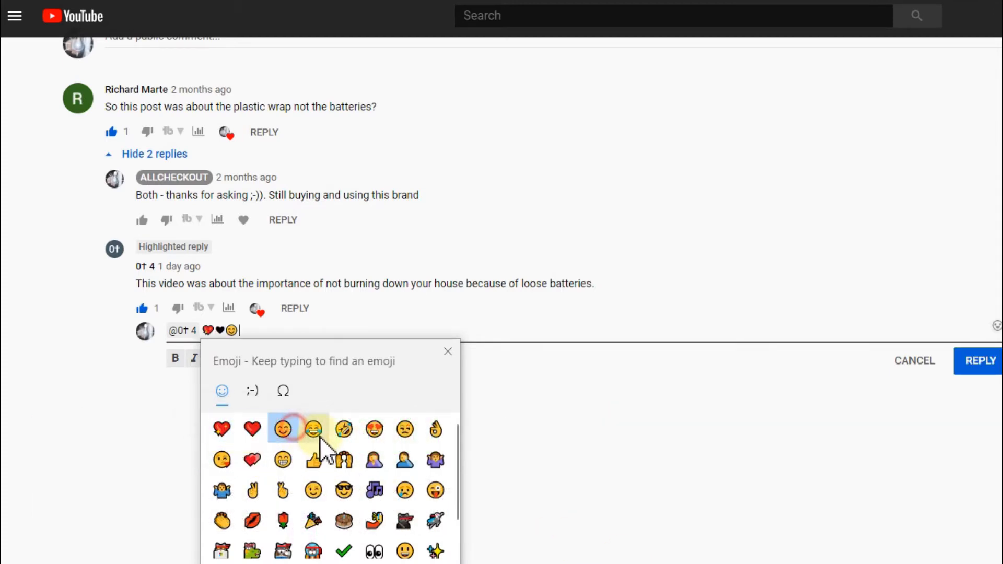
pyautogui.click(282, 430)
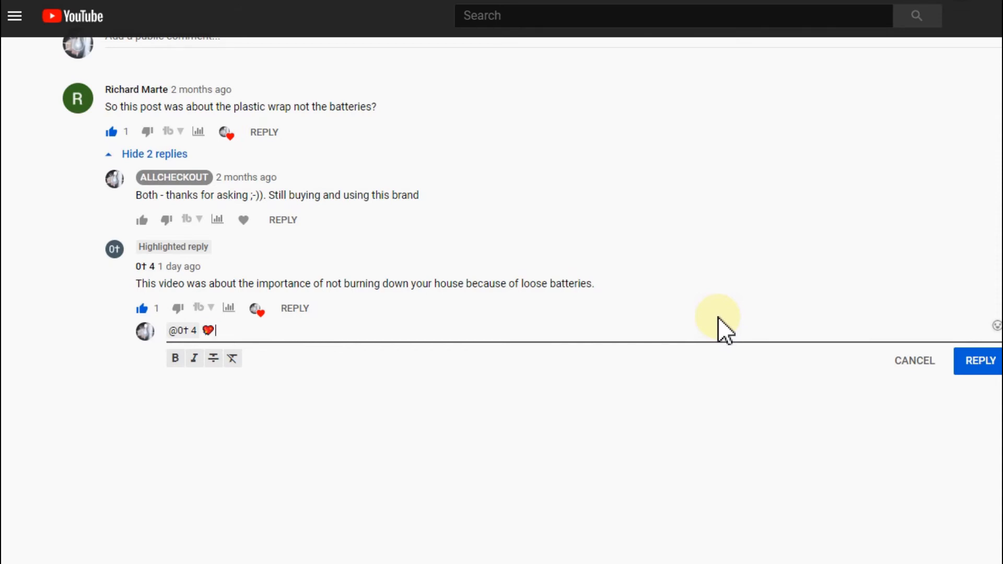
pyautogui.write('❤️❤️')
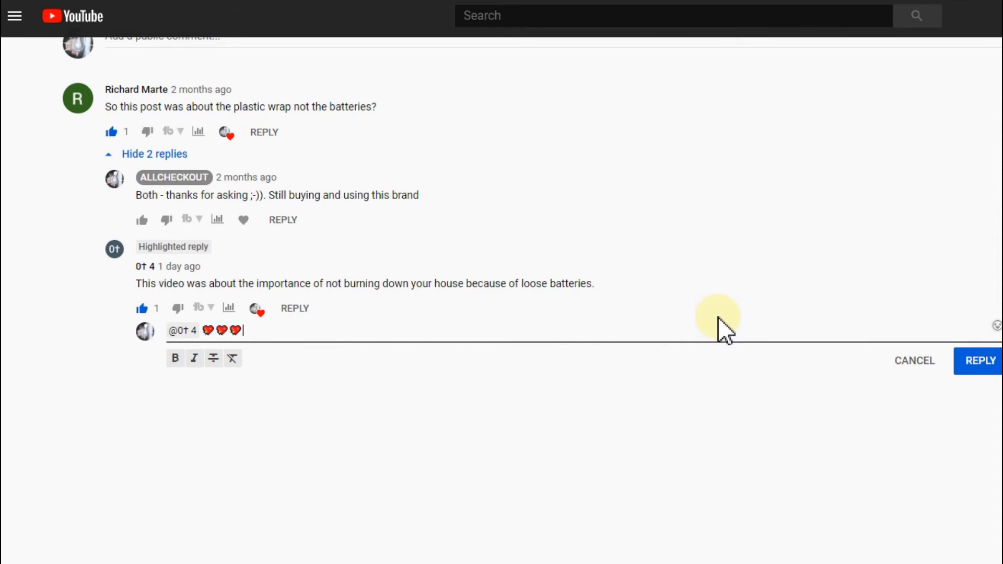